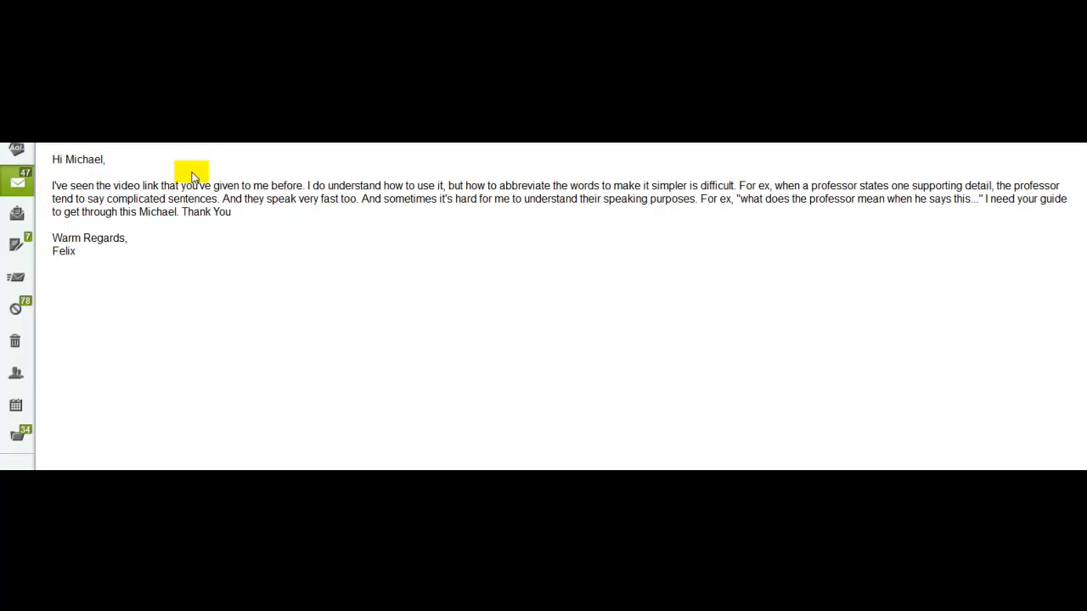
mouse_move(382, 160)
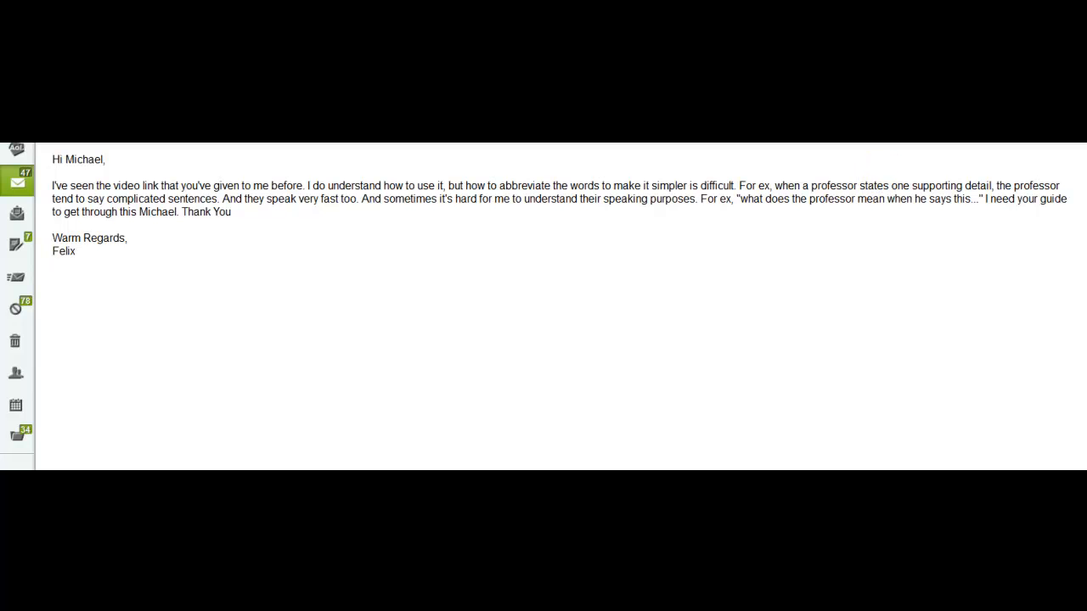
- Head the two note columns 'R= Topic' and 'L=Topic' and begin the numbered points beneath
double_click(209, 210)
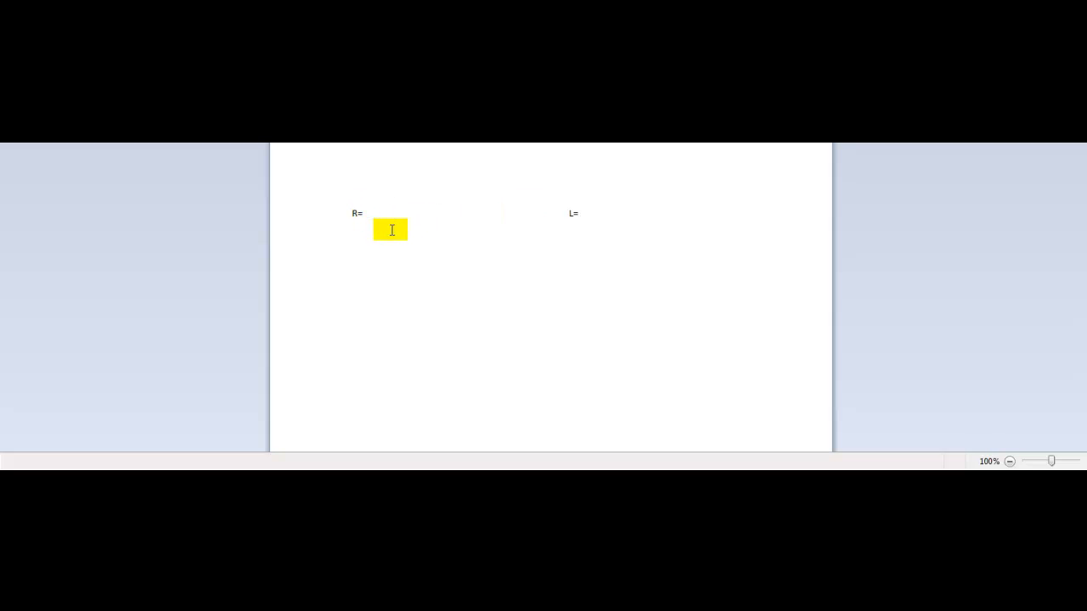
text(Topic)
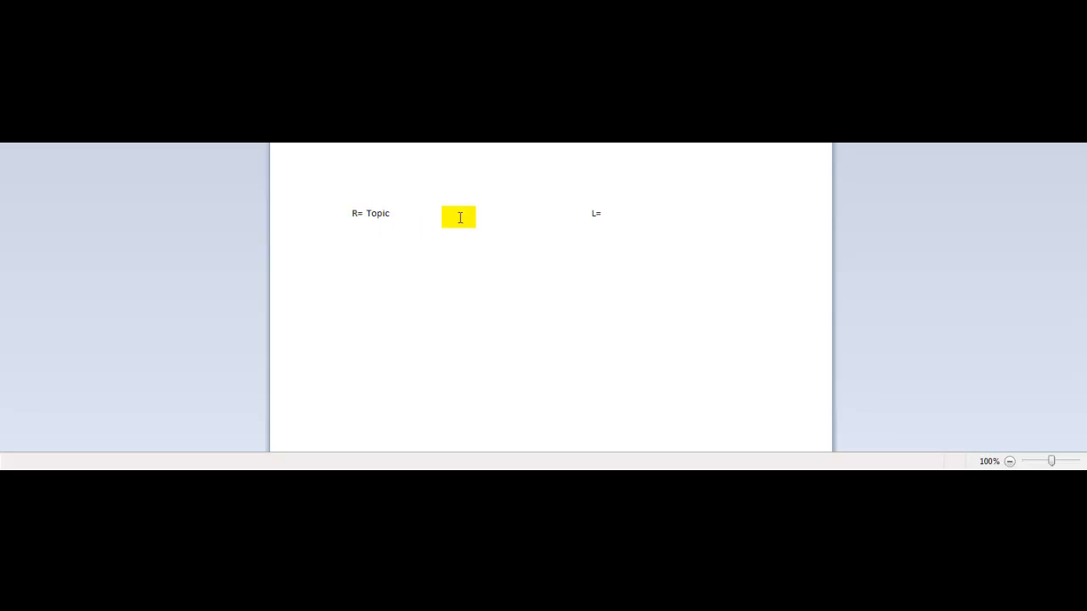
text(Topic)
text(1.)
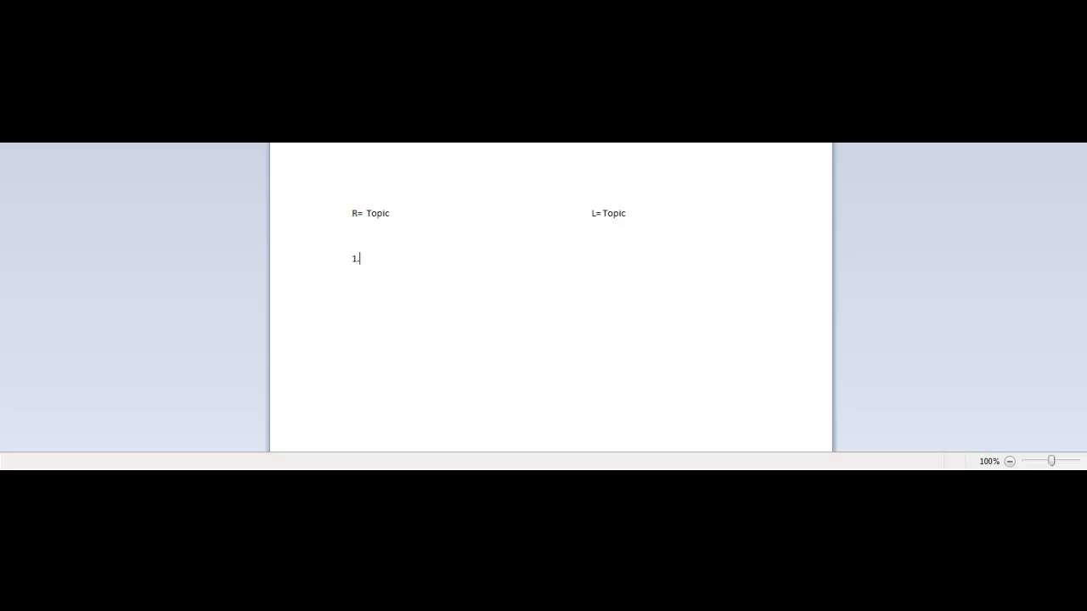
key(enter)
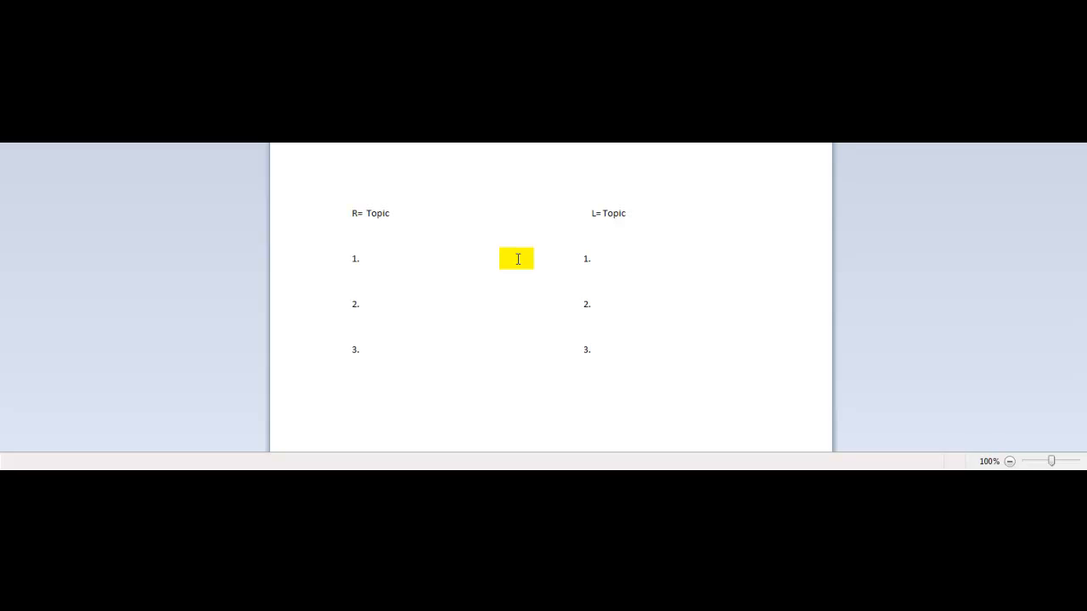
drag(517, 258, 125, 438)
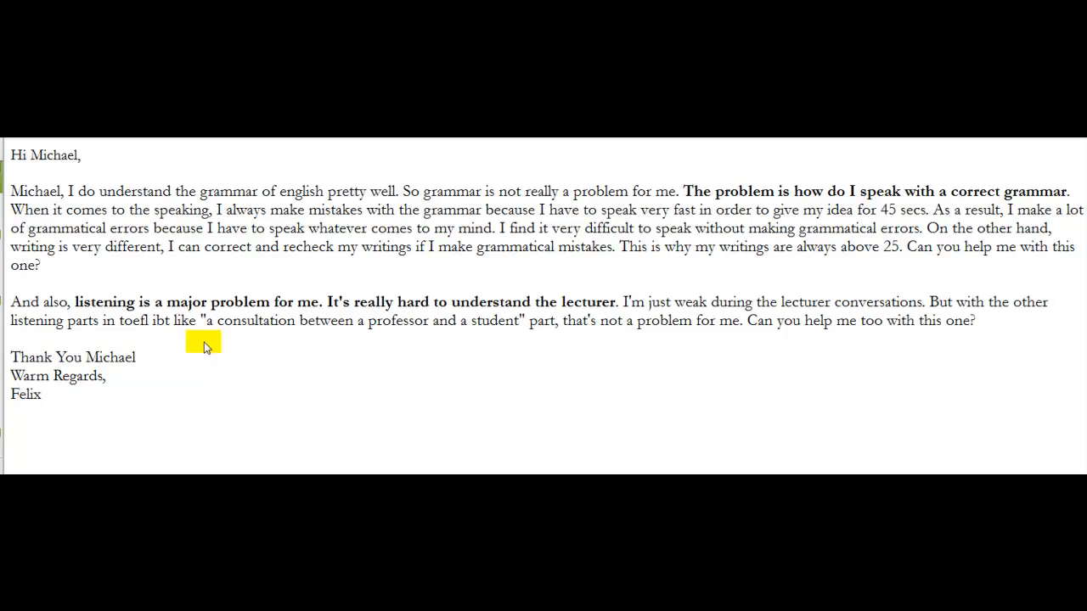
mouse_move(292, 174)
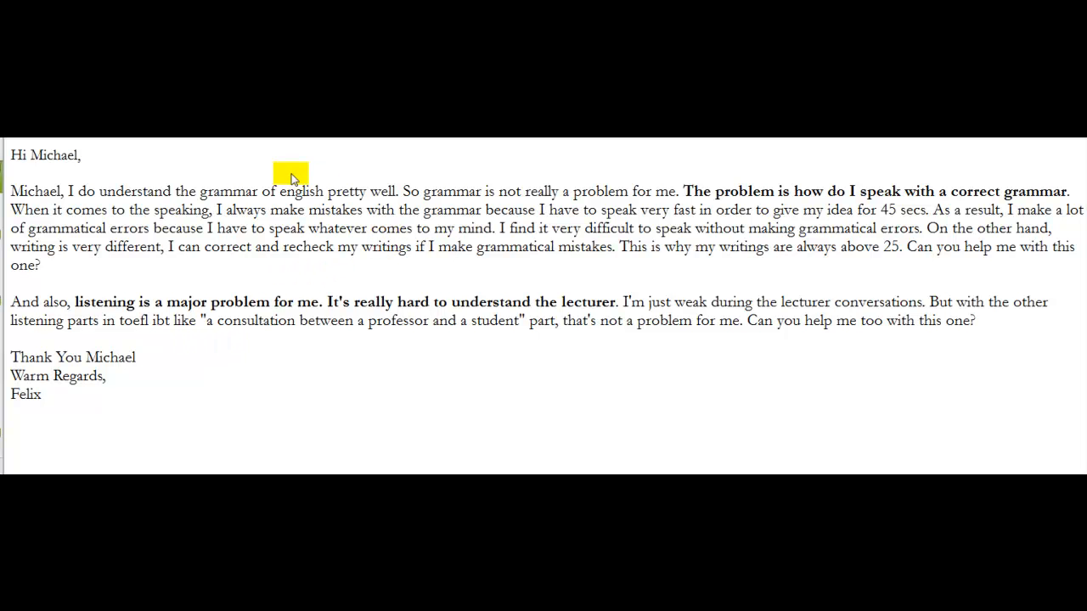